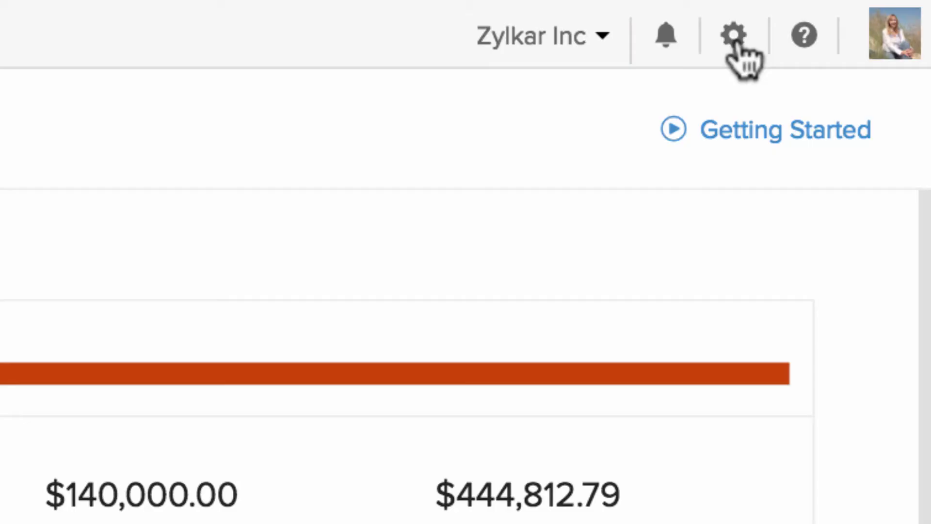
Step: Reach the Users & Roles settings from the gear icon, listing the current admin user
click(735, 35)
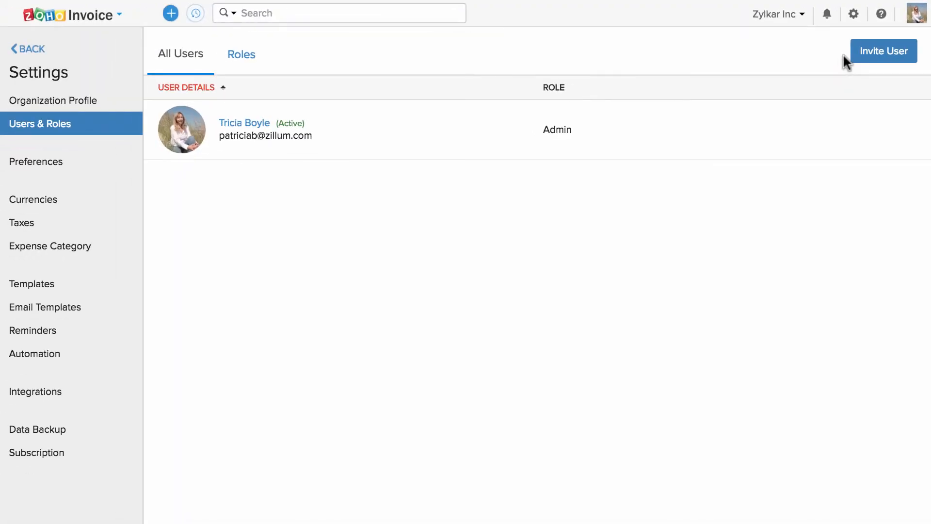
mouse_move(282, 54)
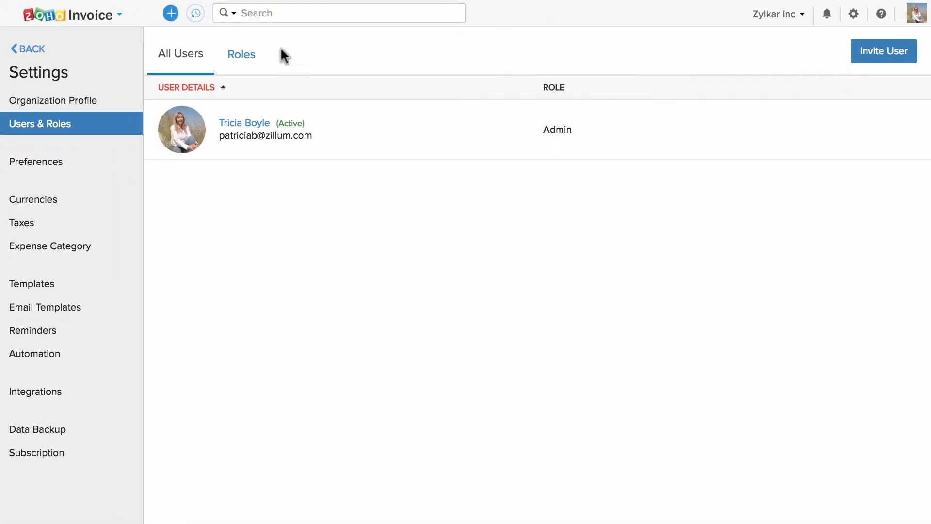
Step: Begin a new role from the Roles list with the Customers Delete permission removed
click(241, 54)
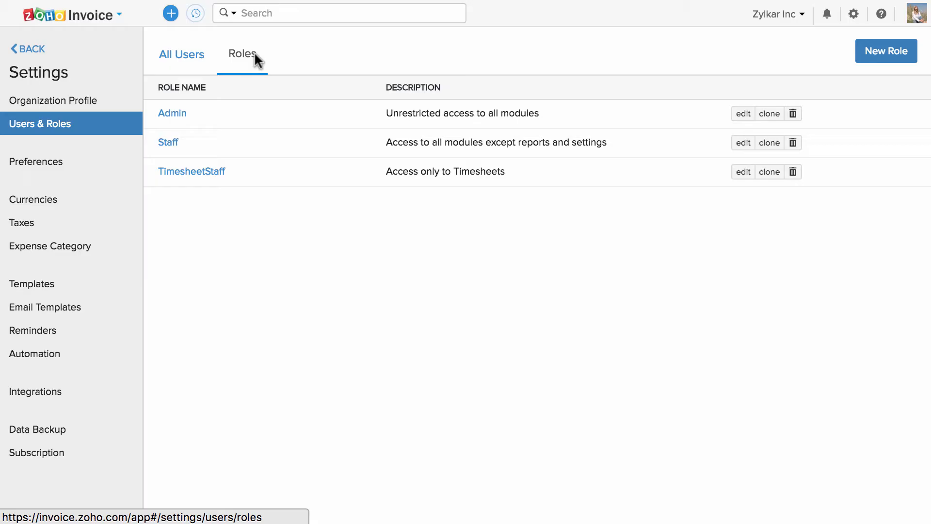
click(886, 50)
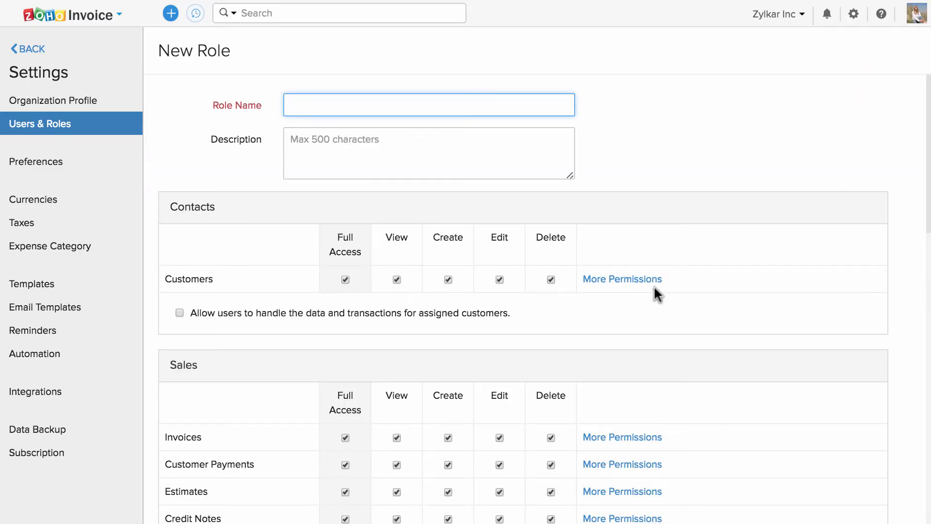
click(550, 279)
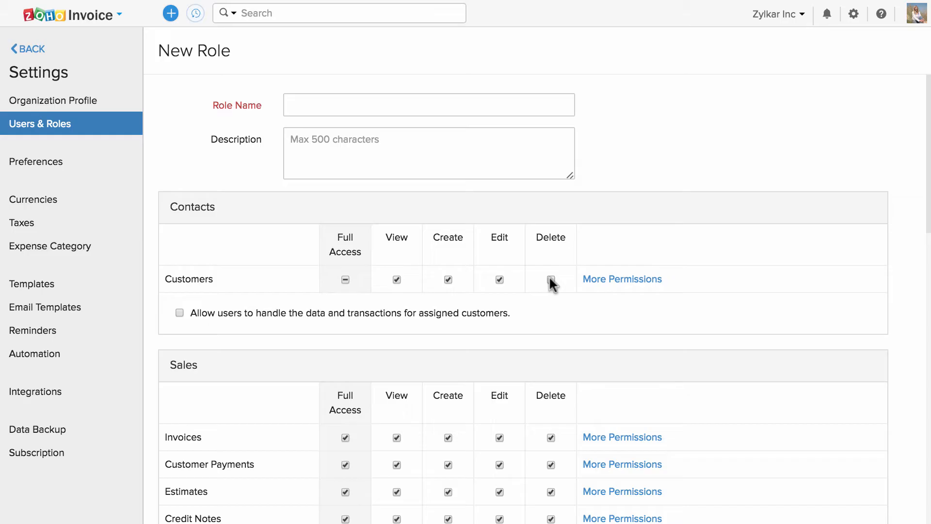
click(550, 279)
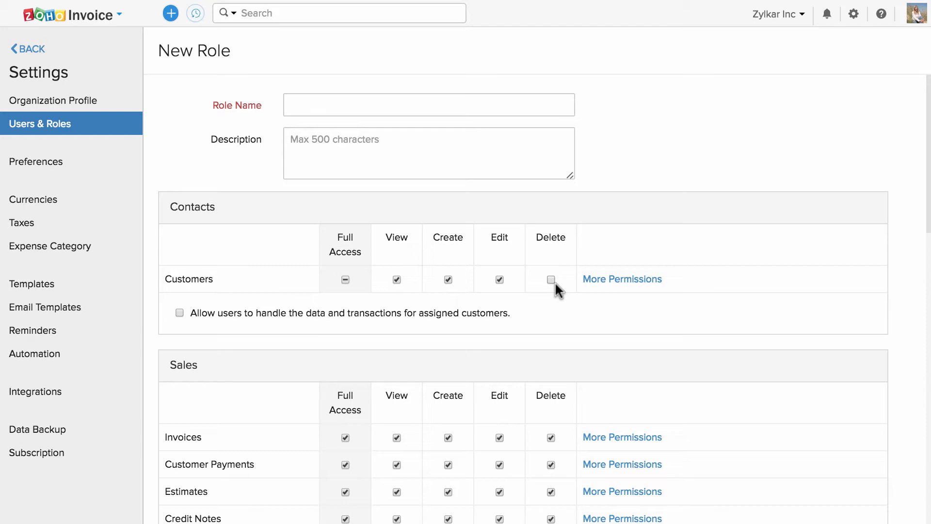
scroll(down, 3)
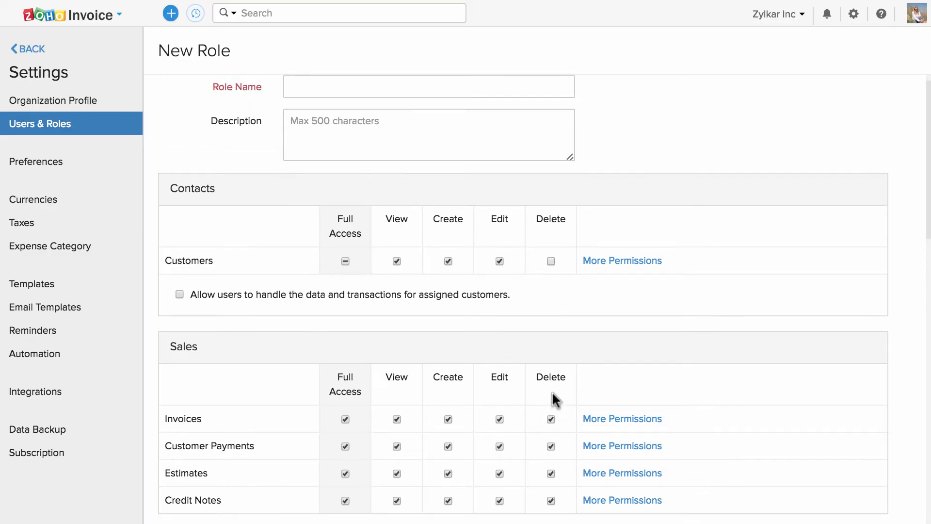
Step: Start the role name 'Ma' and limit users to assigned customers' data and transactions
text(Ma)
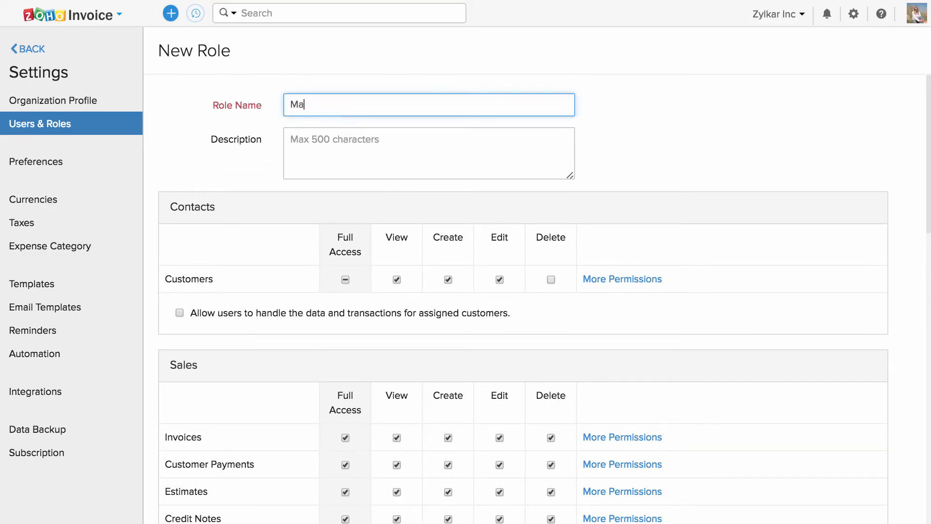
scroll(down, 3)
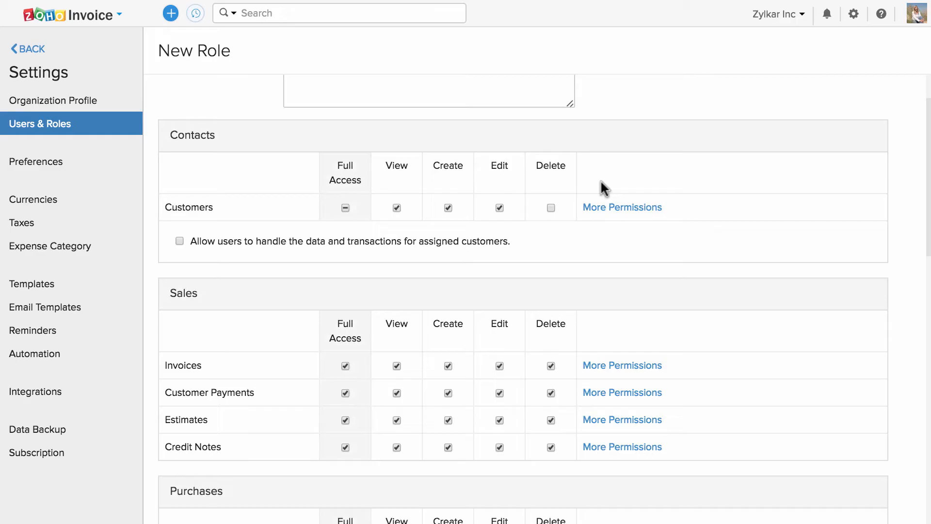
scroll(down, 3)
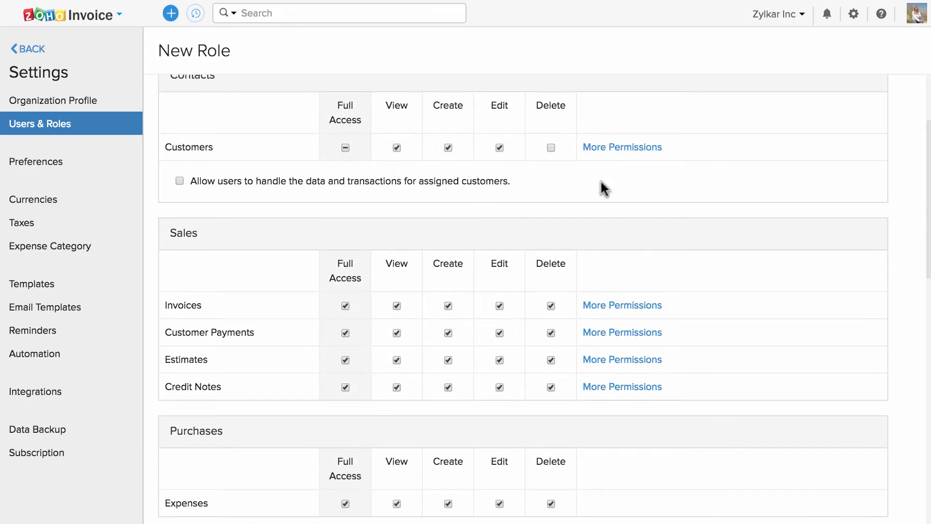
click(178, 180)
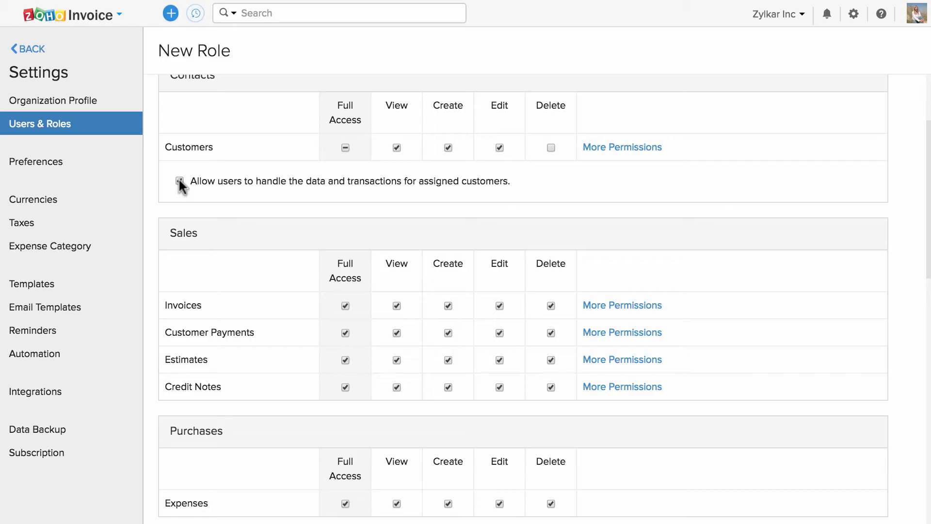
click(178, 181)
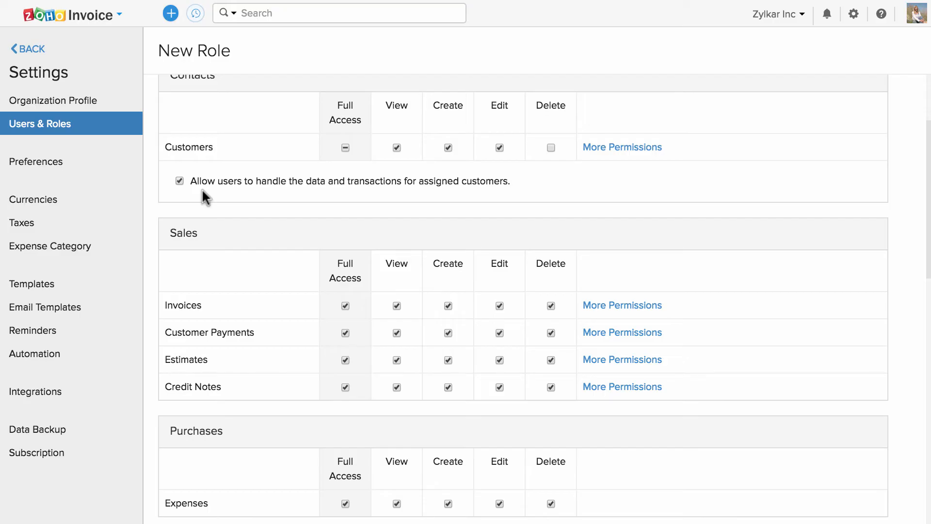
scroll(down, 3)
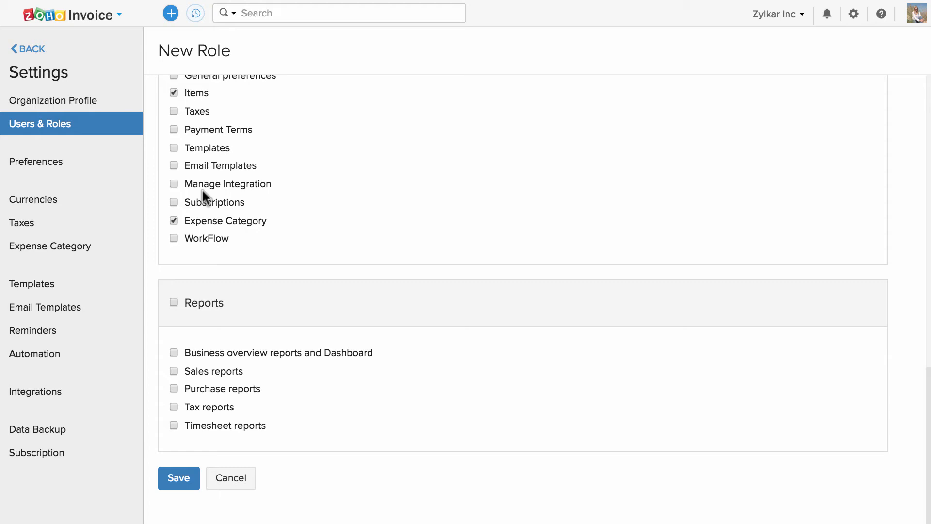
Step: Save the Manager role and return to the All Users list
click(178, 478)
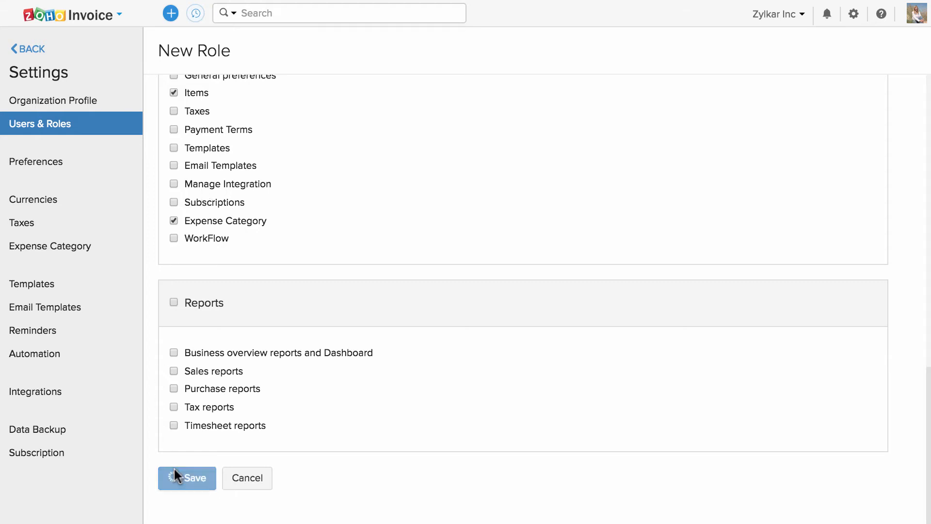
click(187, 477)
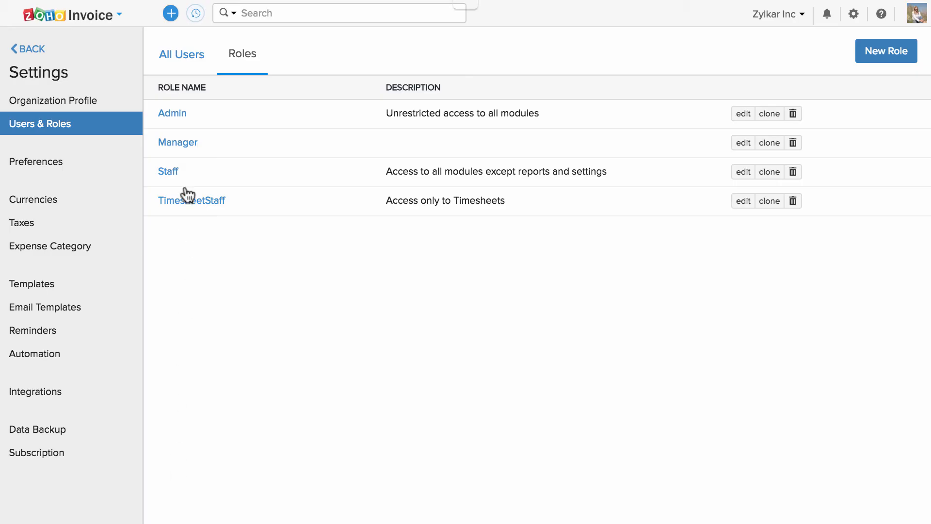
click(180, 54)
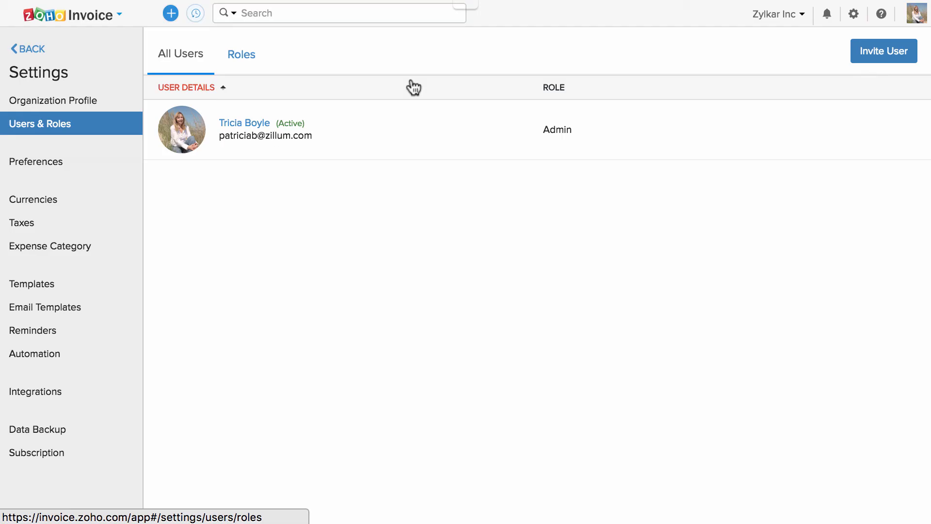
Step: Invite JOHN with email 'joh' and name 'JOHN' under the Manager role and send it
click(883, 50)
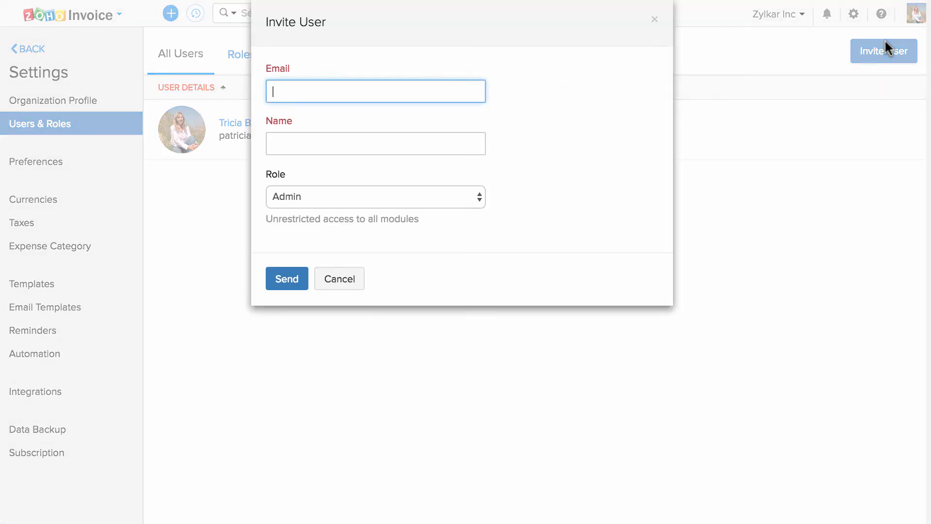
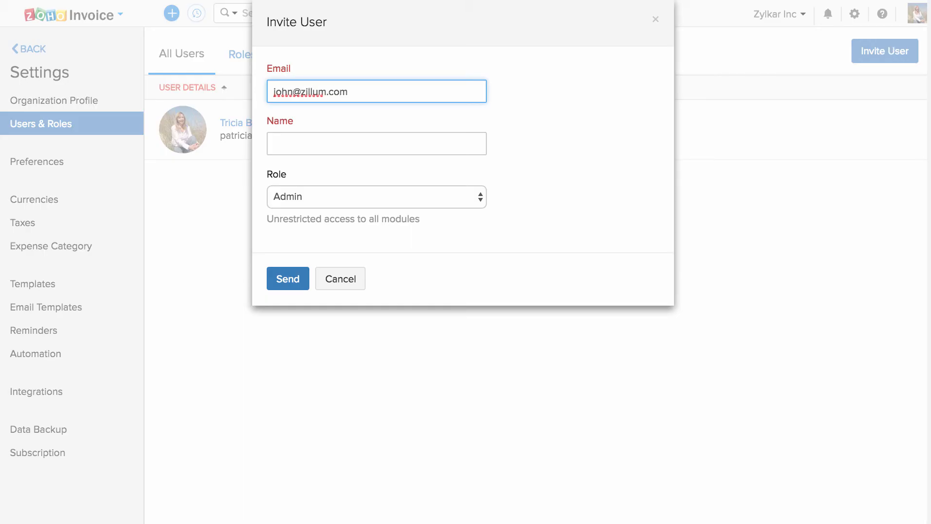
text(JOHN)
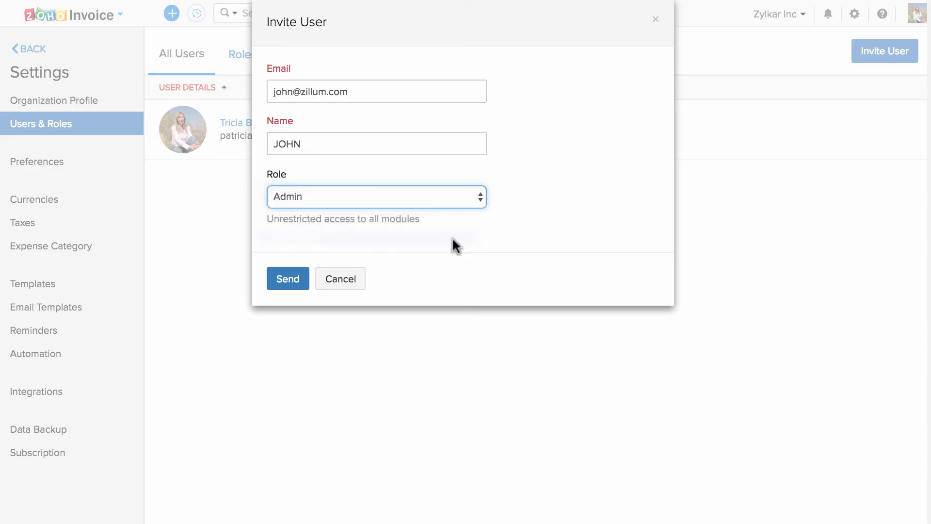
click(297, 279)
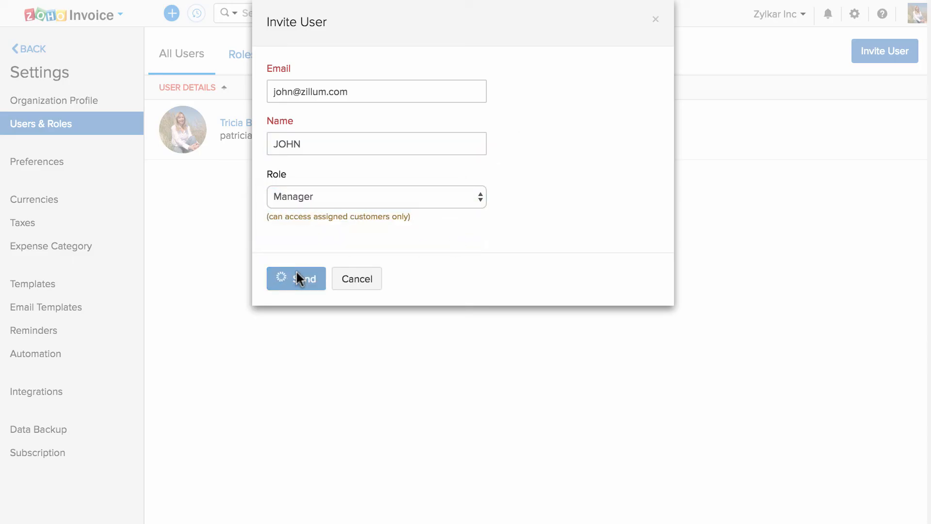
click(296, 278)
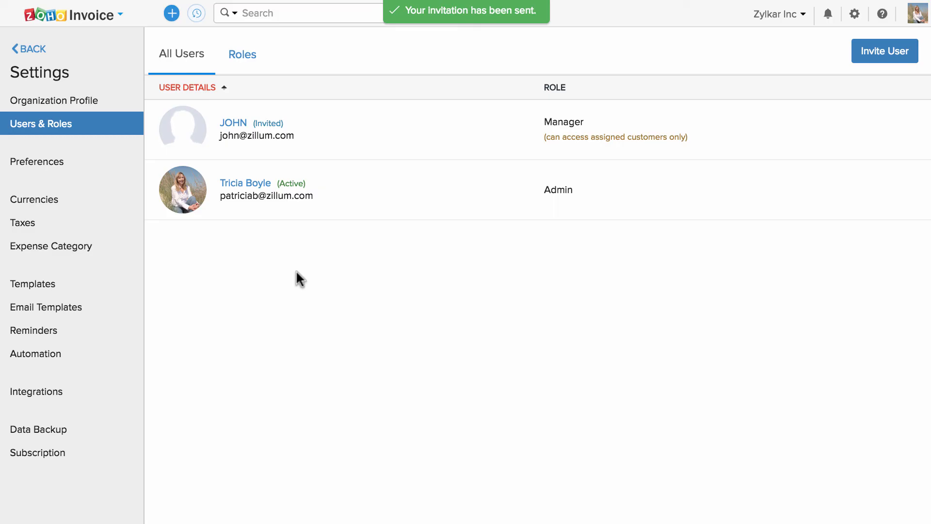